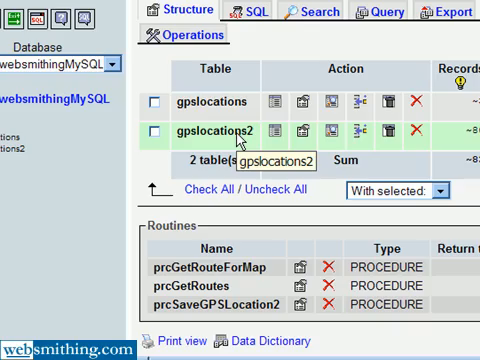
Set the delimiter to // and run the trimmed prcDeleteRoute CREATE PROCEDURE script.
{"action": "scroll", "scroll_direction": "down", "scroll_amount": 3}
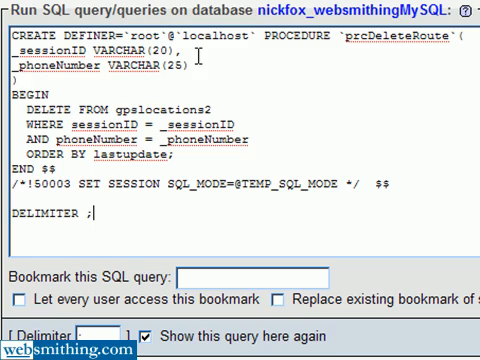
{"action": "mouse_move", "coordinate": [238, 73]}
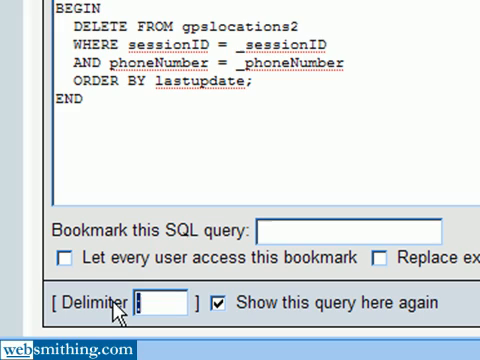
{"action": "type", "text": "//"}
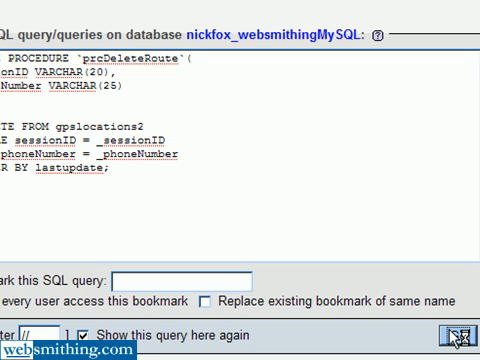
{"action": "left_click", "coordinate": [461, 327]}
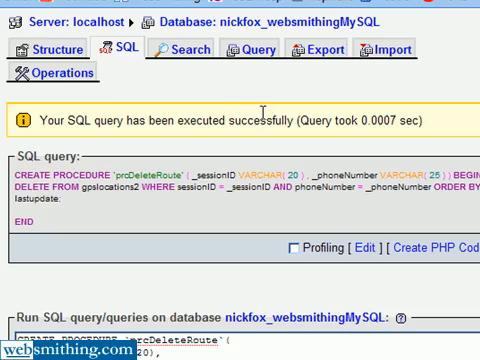
{"action": "mouse_move", "coordinate": [80, 205]}
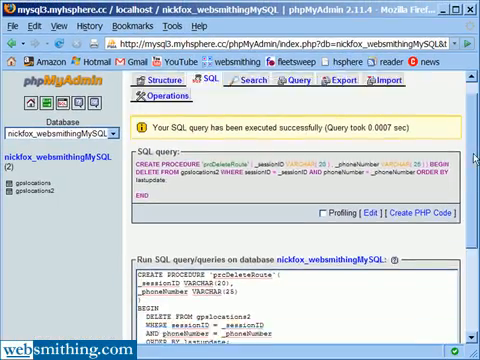
Scroll down to read the success message for the prcDeleteRoute query.
{"action": "scroll", "scroll_direction": "down", "scroll_amount": 3}
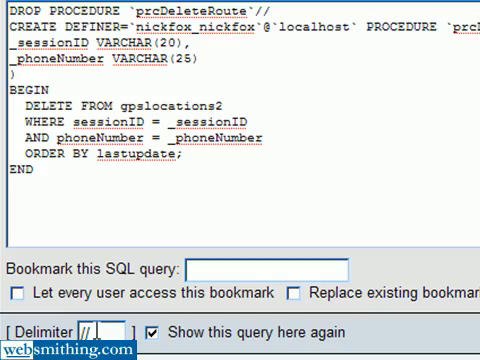
{"action": "mouse_move", "coordinate": [161, 197]}
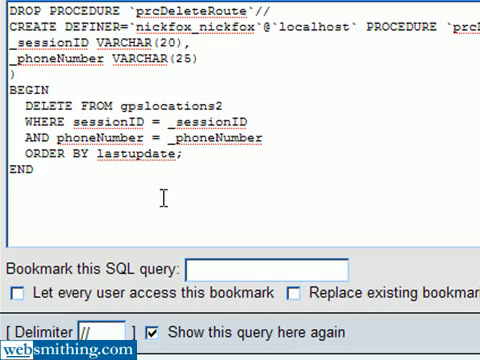